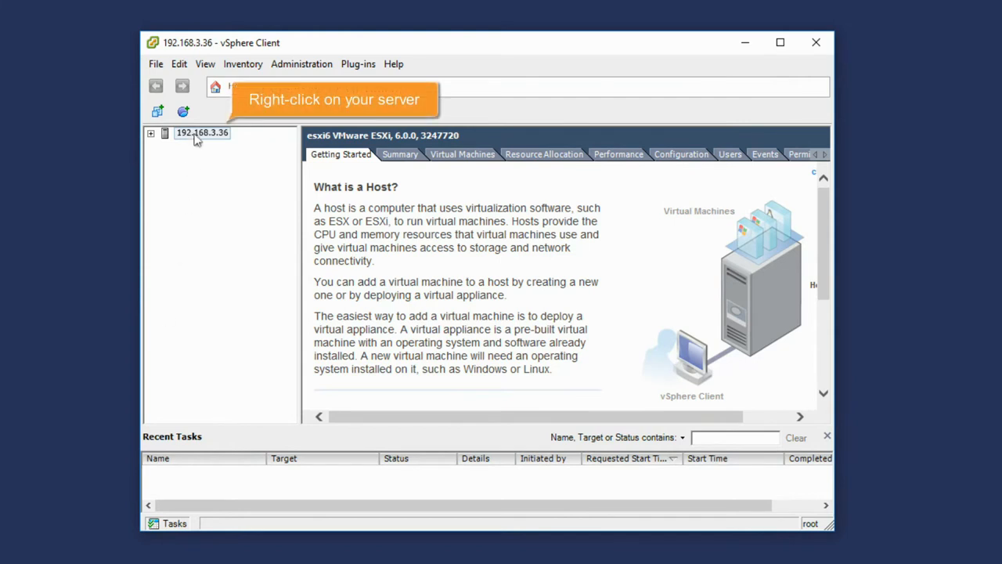
- Start the New Virtual Machine wizard from the ESXi host's context menu
right_click(202, 132)
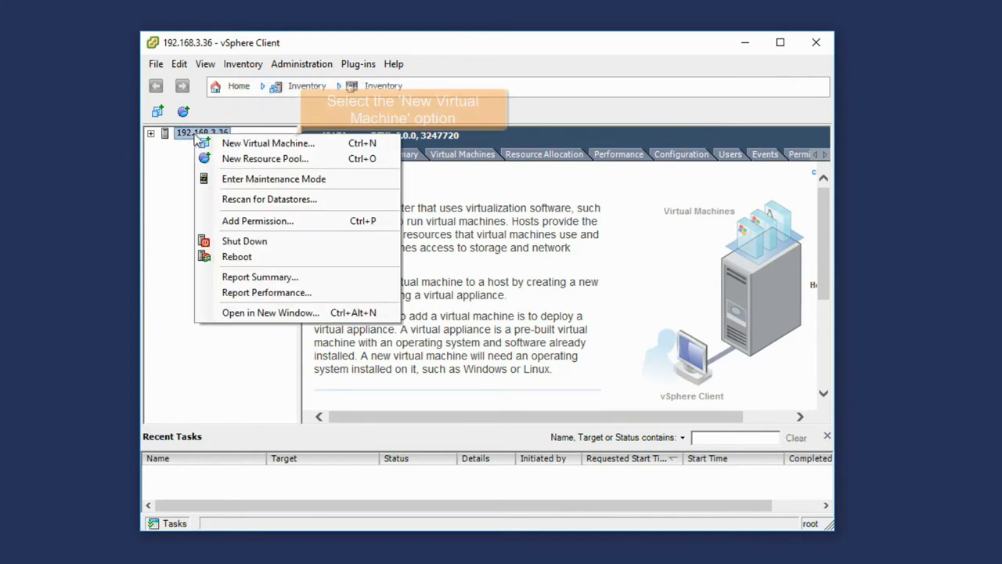
mouse_move(268, 143)
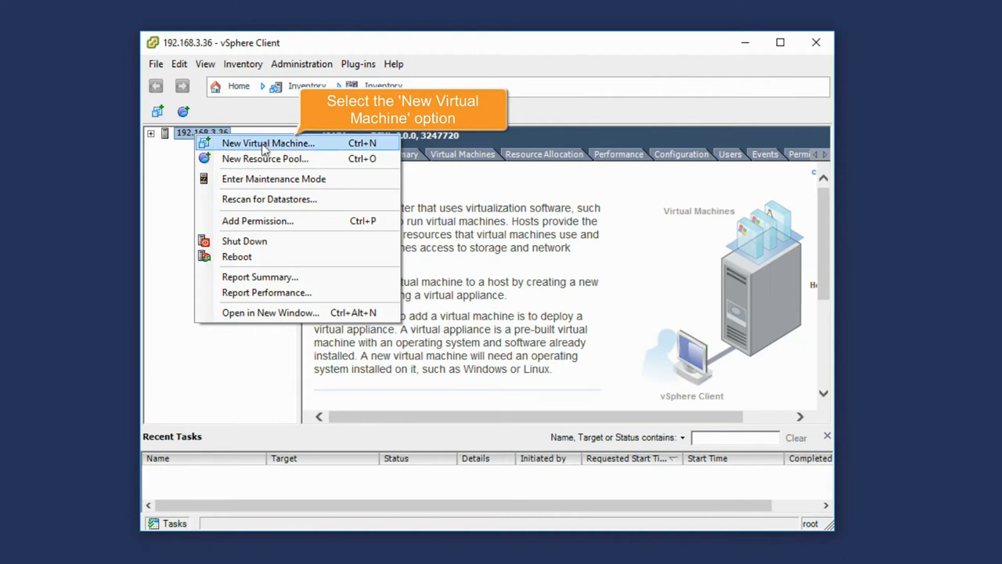
left_click(269, 143)
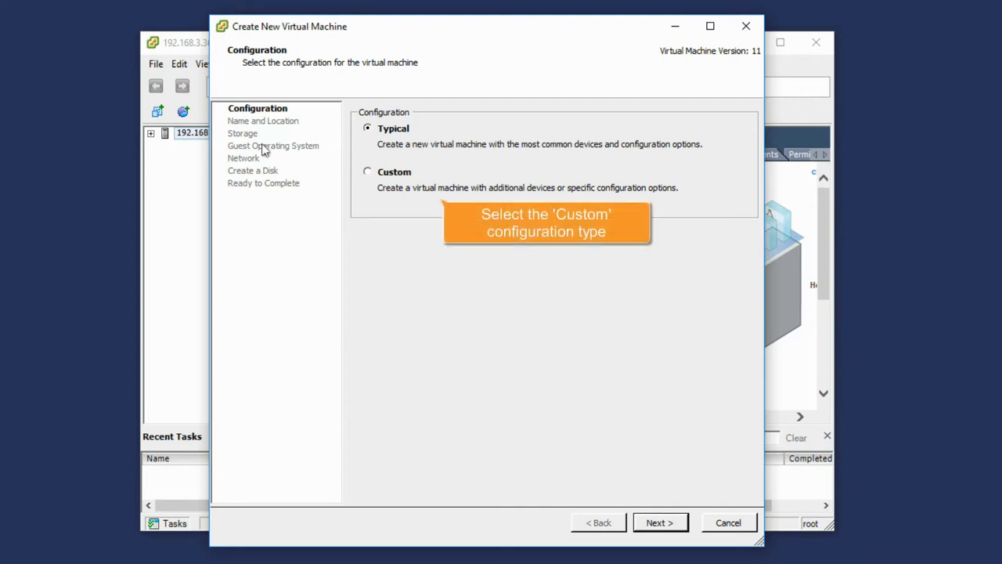
- Choose Custom configuration and name the VM 'Enterprise Edition', advancing to storage
left_click(367, 171)
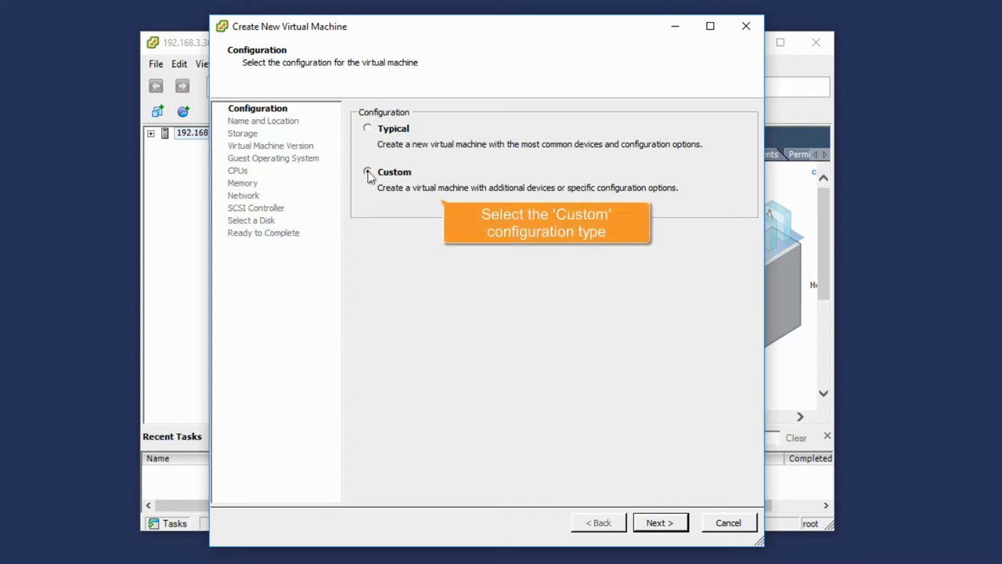
left_click(367, 173)
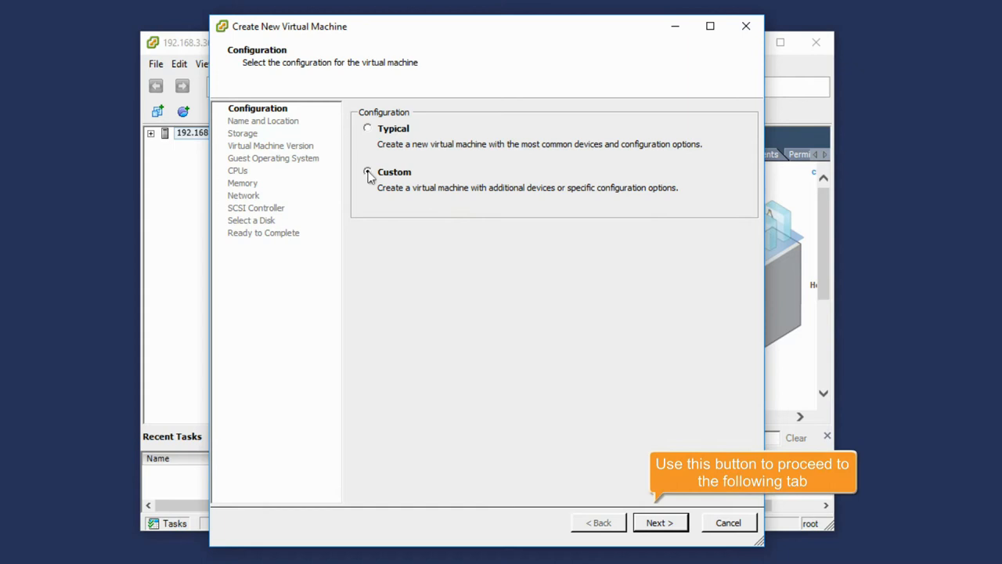
left_click(366, 172)
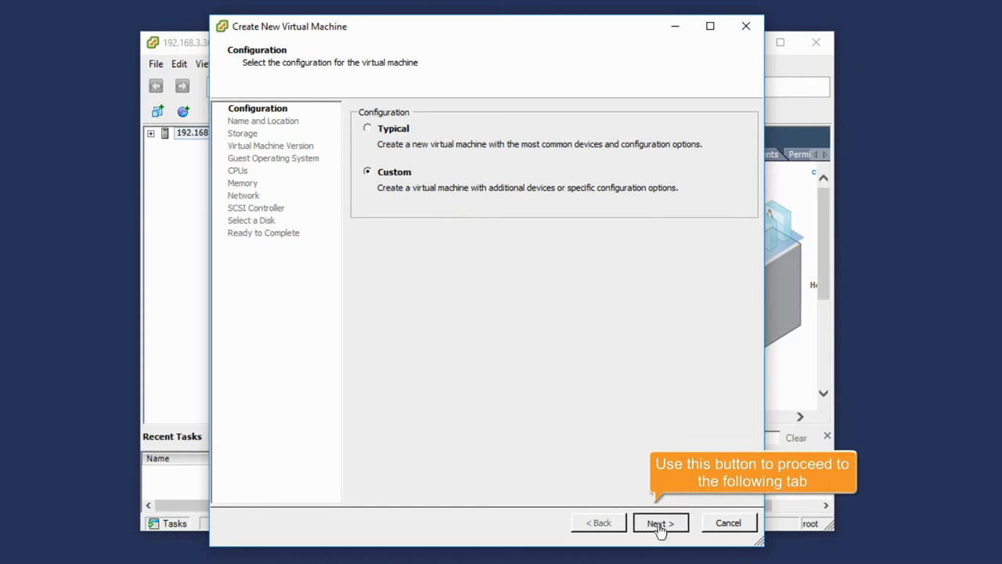
left_click(661, 523)
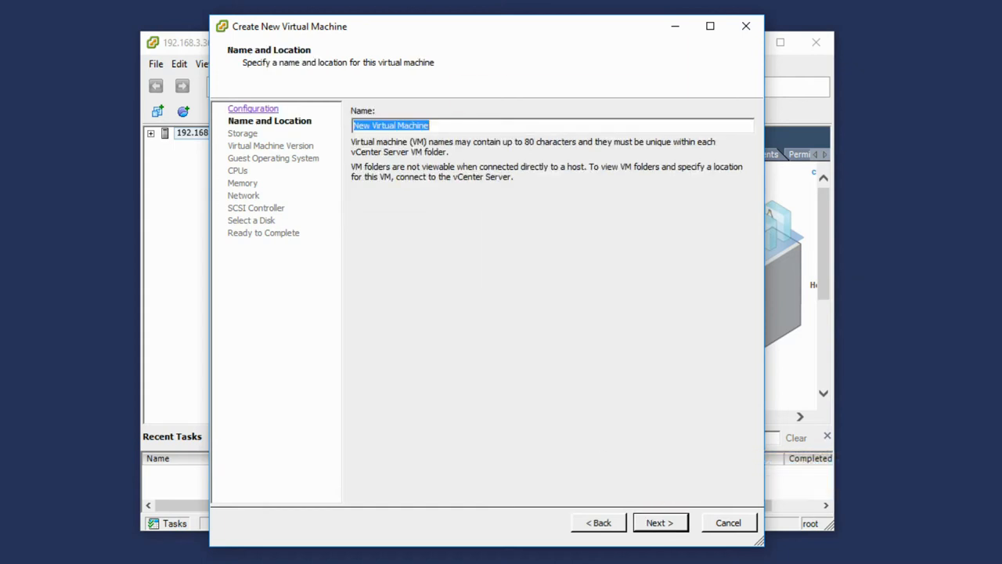
type("Enterprise Edition")
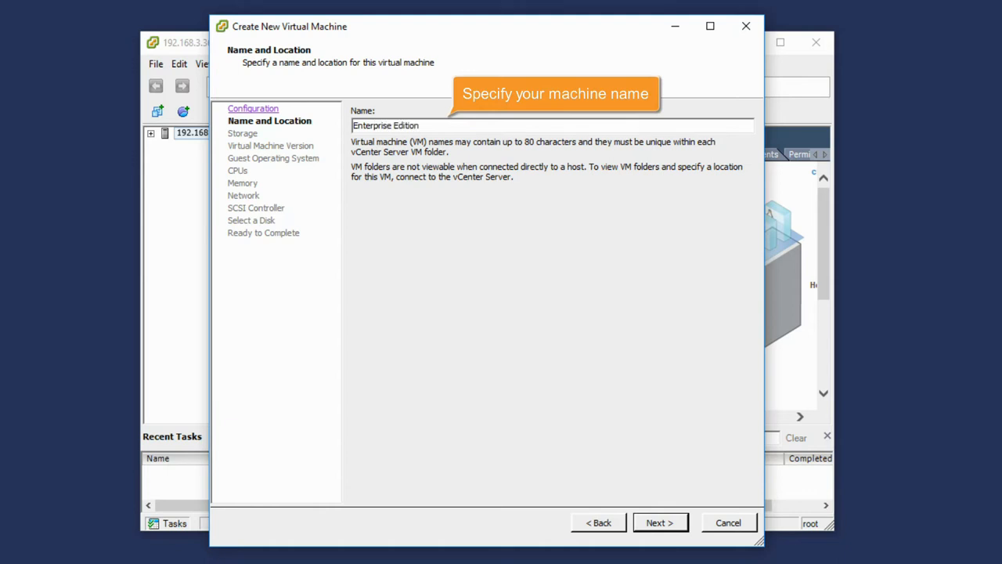
left_click(659, 523)
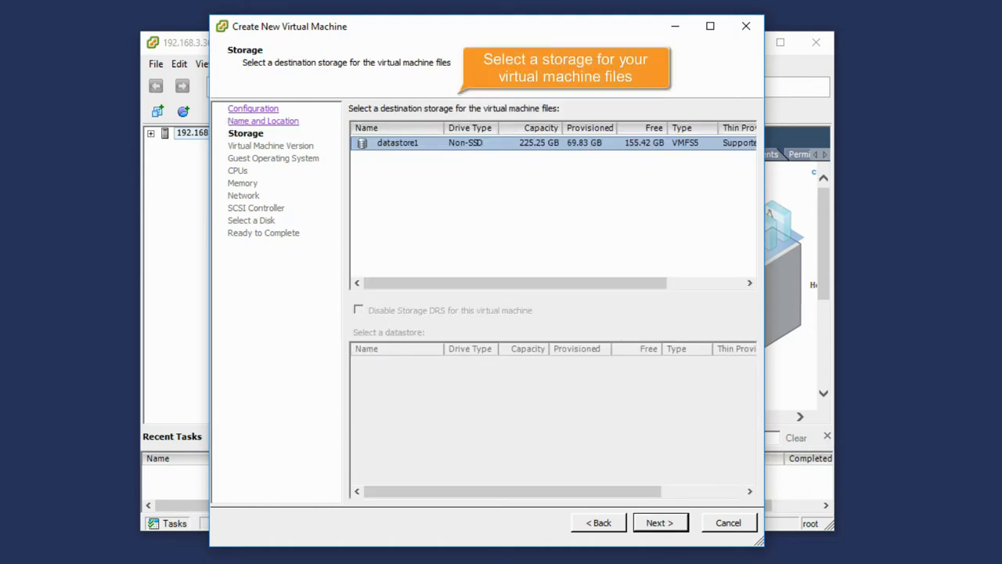
- Accept datastore1 and choose virtual machine version 8, reaching guest OS options
left_click(659, 523)
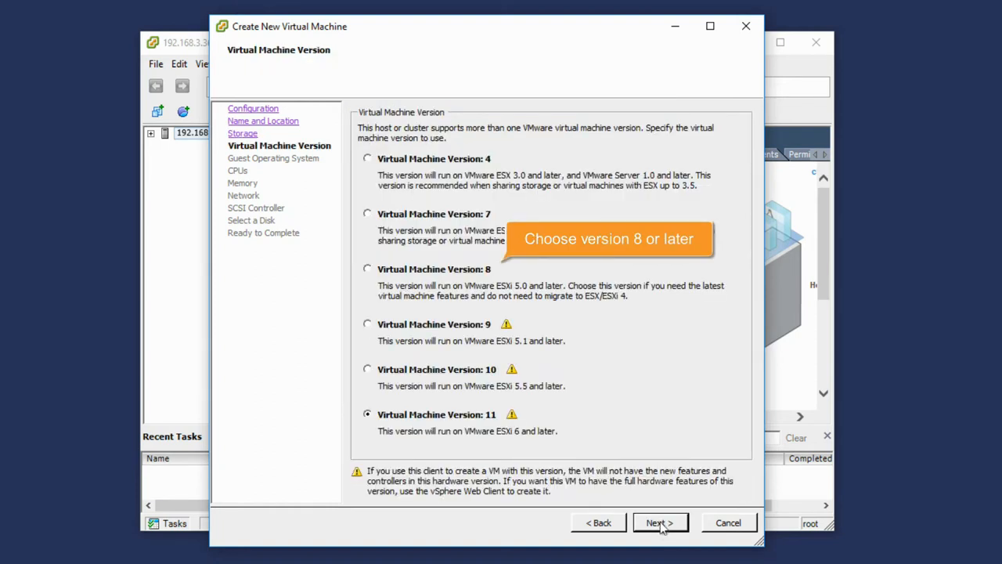
left_click(366, 269)
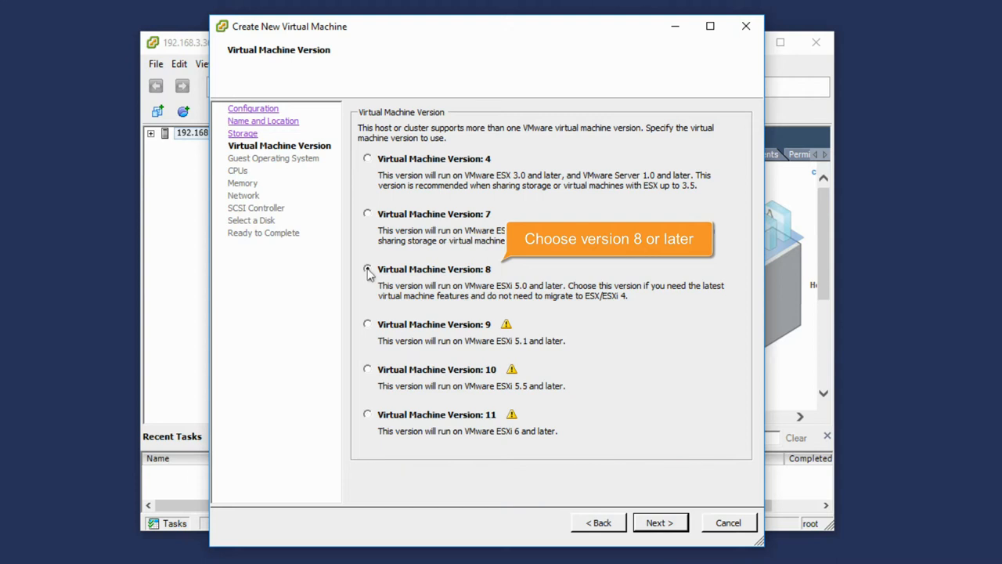
left_click(660, 523)
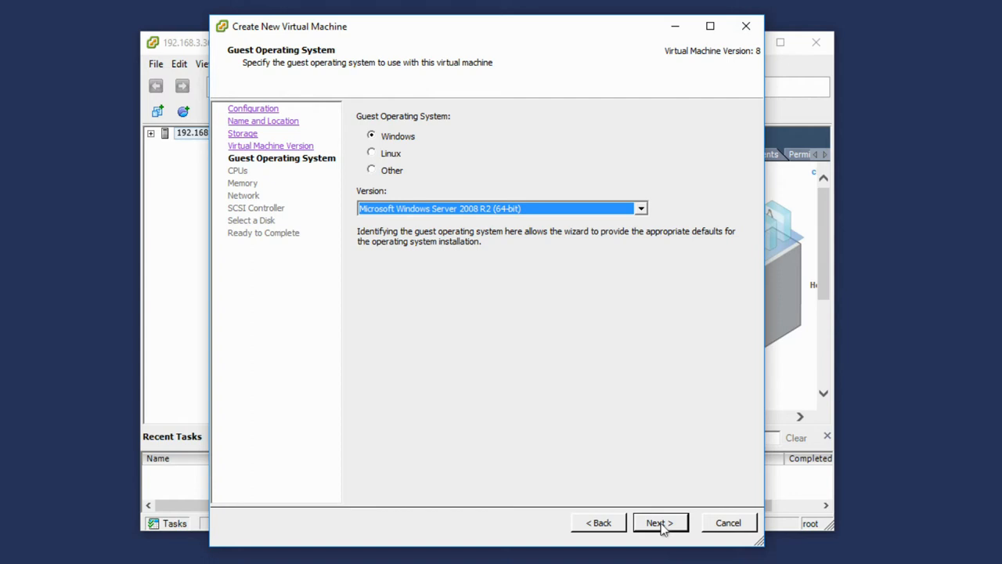
- Set the guest OS to Linux, Ubuntu Linux (64-bit), and continue to CPU settings
left_click(372, 153)
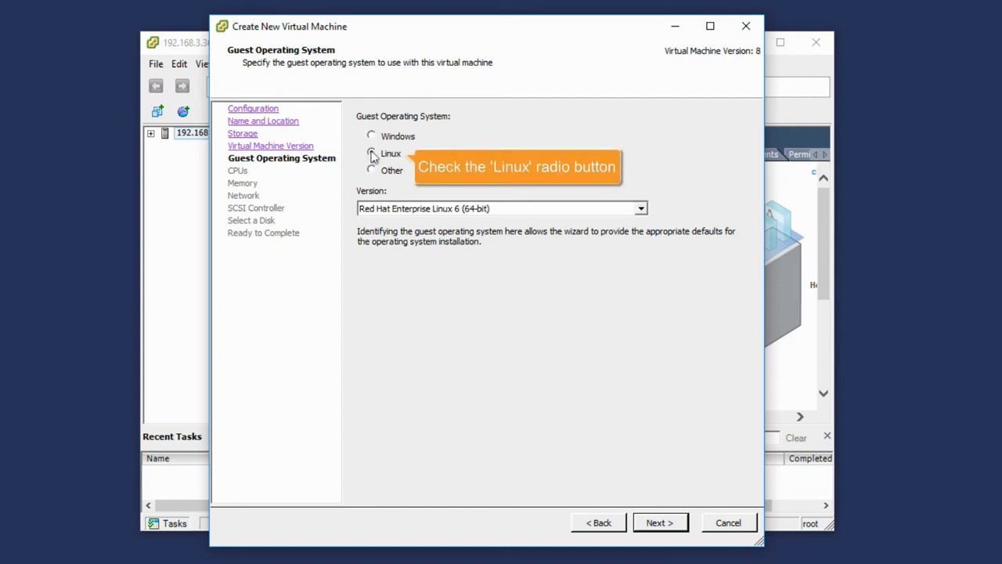
left_click(641, 208)
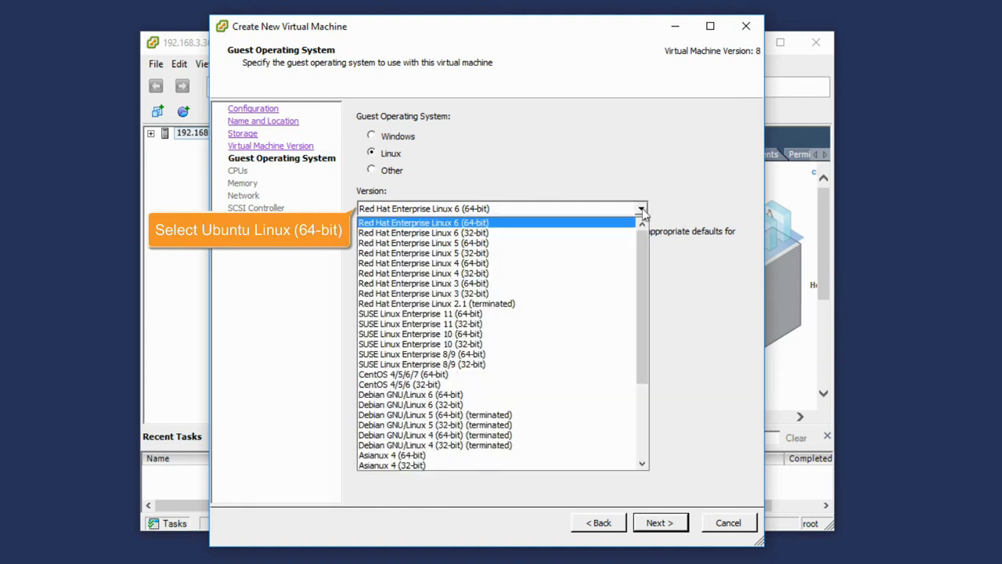
scroll("down", 3)
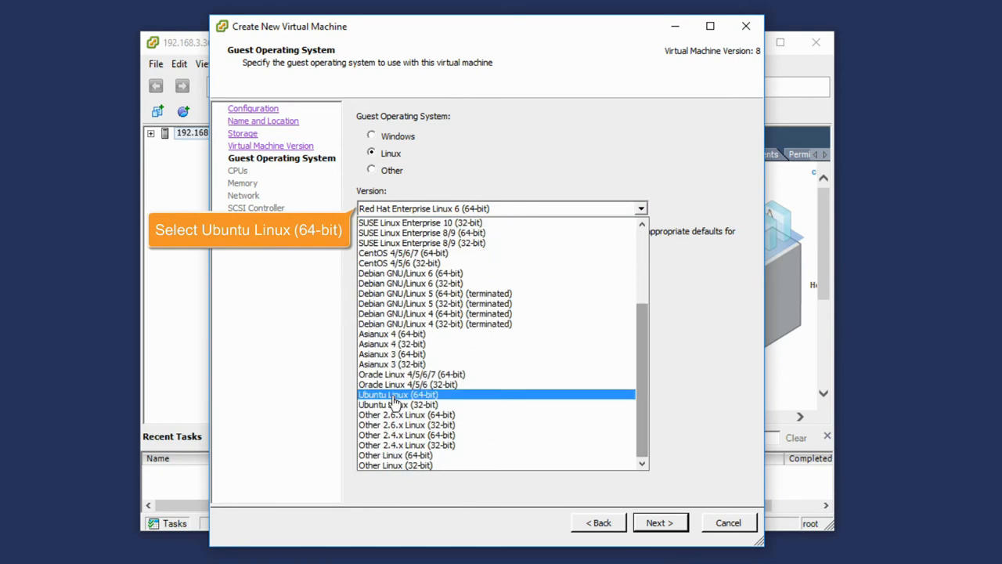
left_click(661, 524)
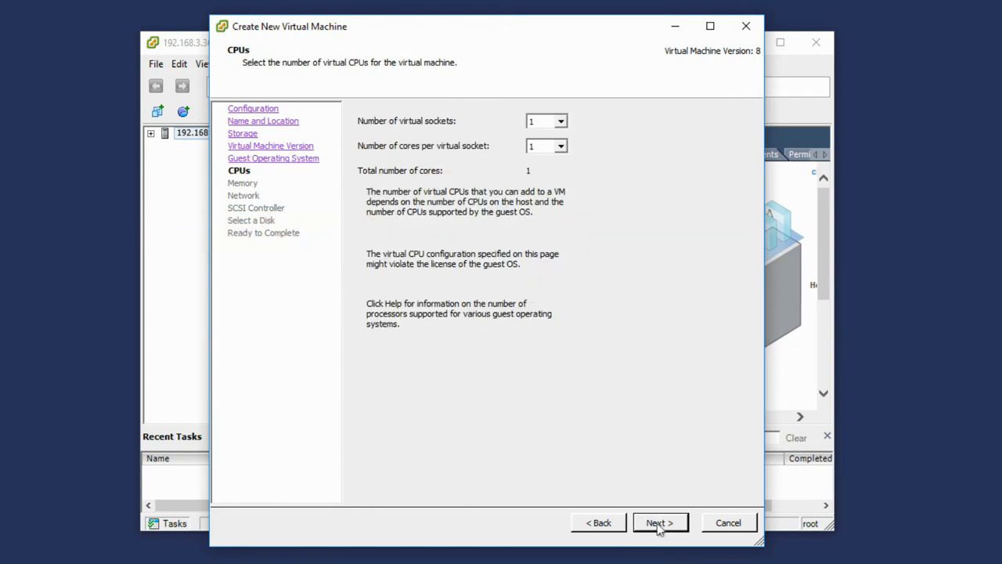
- Set 2 virtual sockets, keep 4 GB memory, VM Network NIC and LSI Logic Parallel controller
left_click(561, 121)
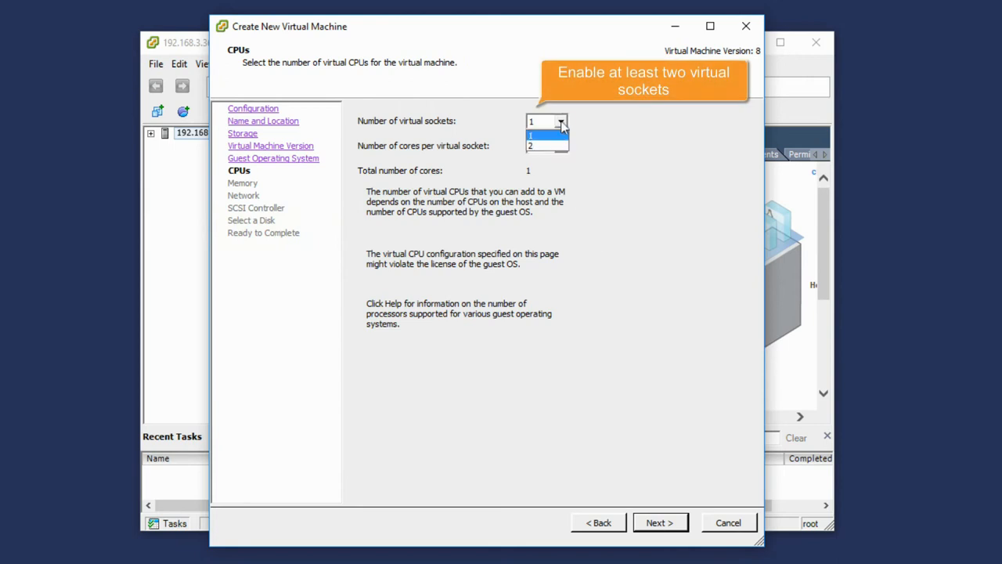
left_click(536, 146)
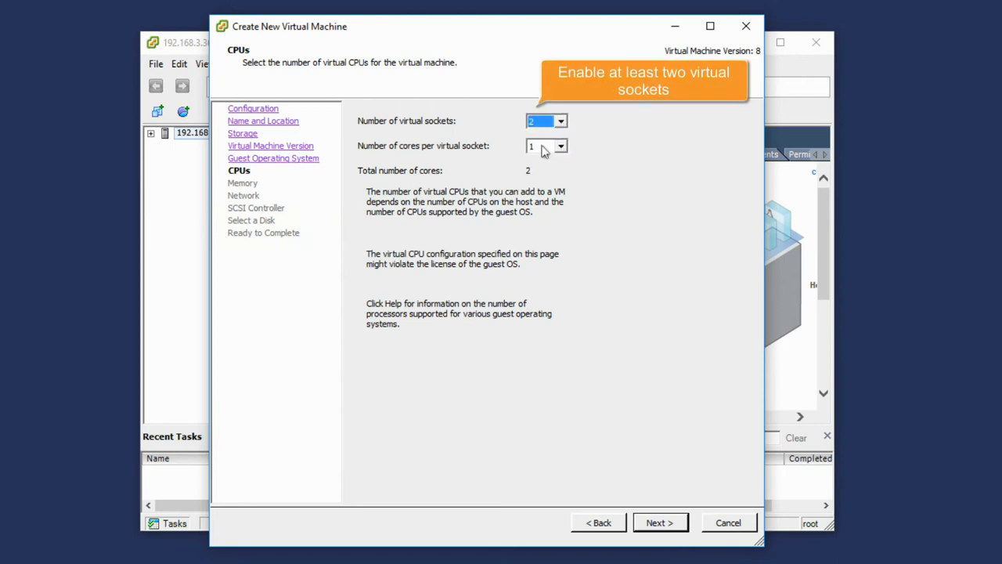
left_click(659, 523)
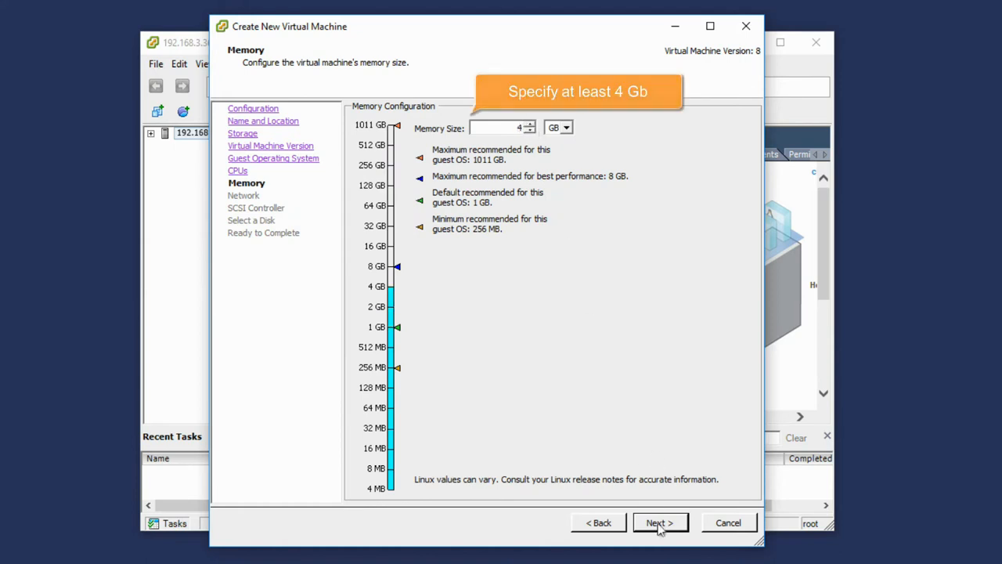
left_click(658, 523)
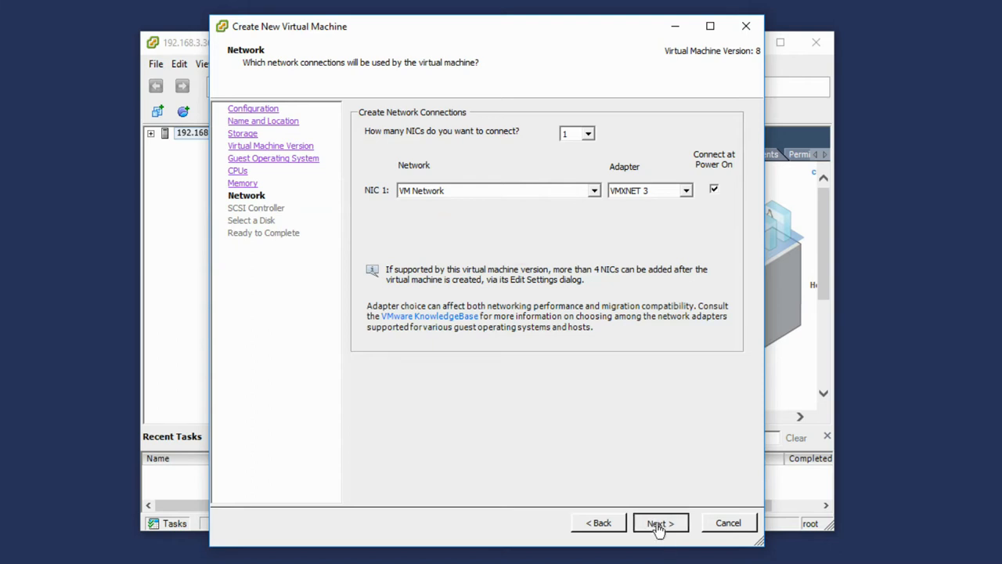
left_click(661, 523)
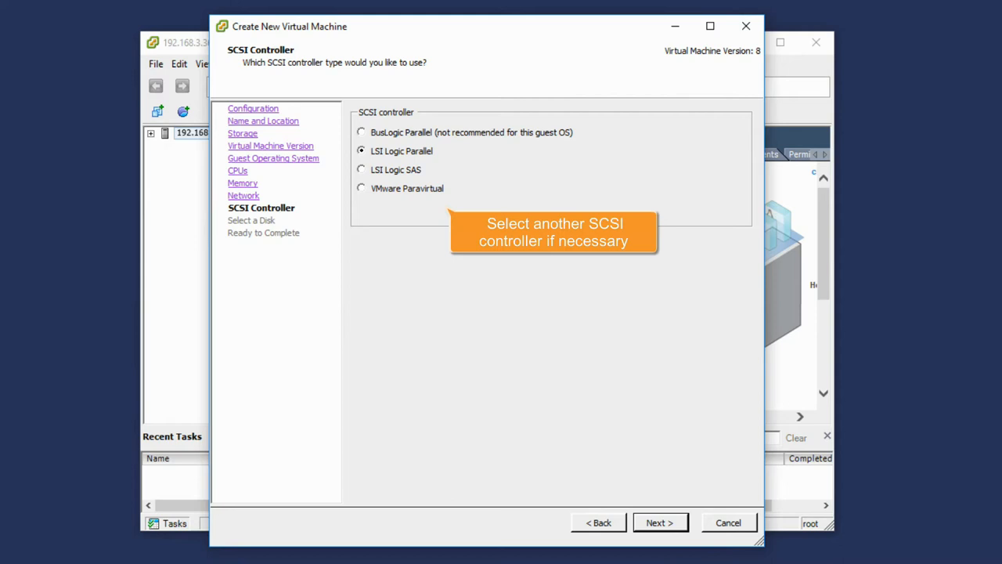
left_click(659, 523)
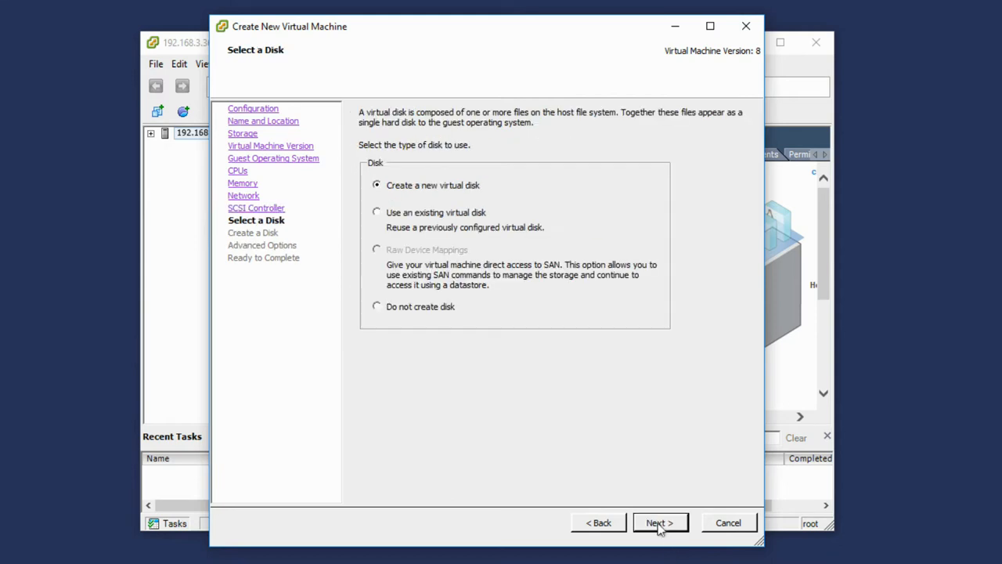
mouse_move(379, 213)
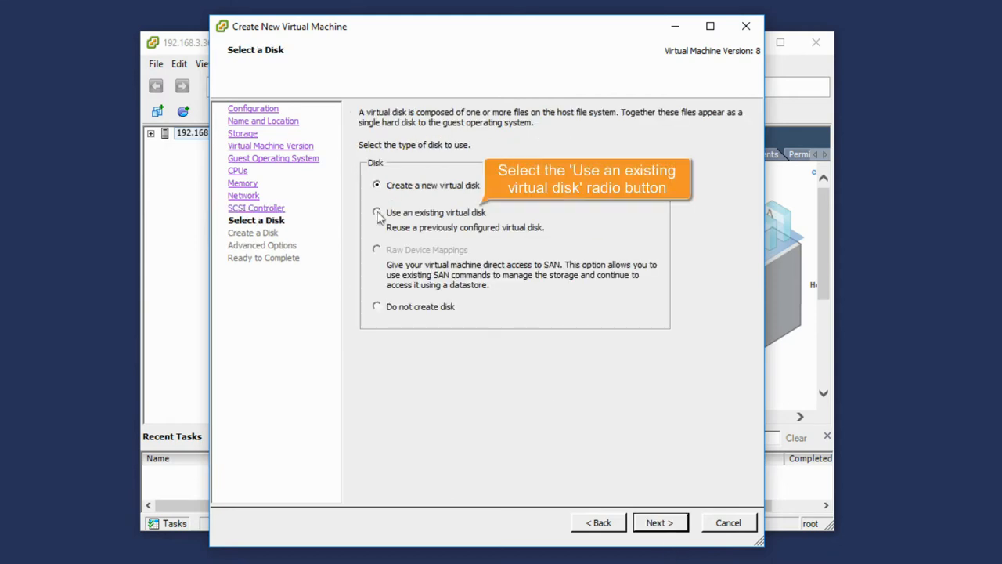
- Choose an existing virtual disk and browse into datastore1's ONLYOFFICE_Enterprise folder
left_click(376, 213)
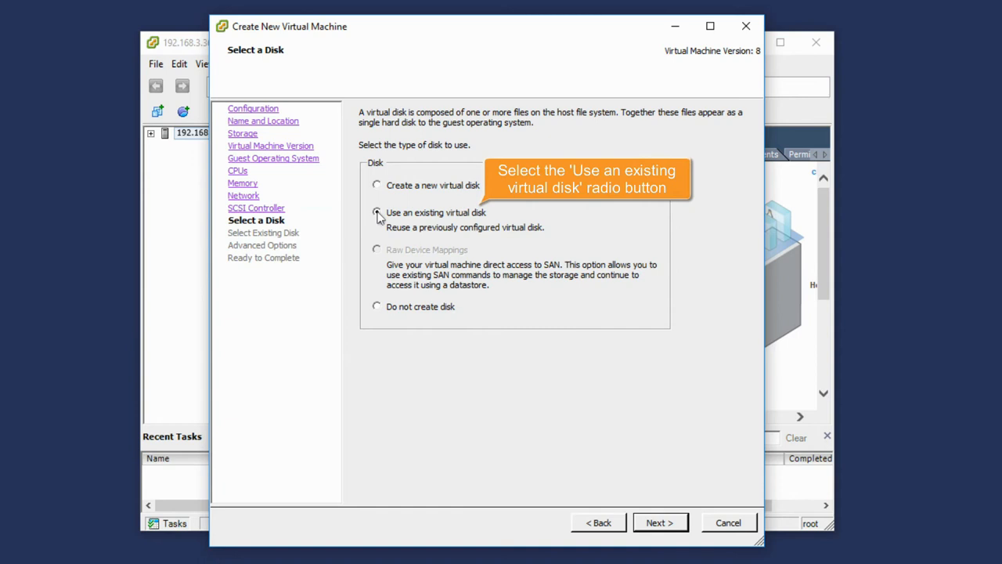
left_click(659, 524)
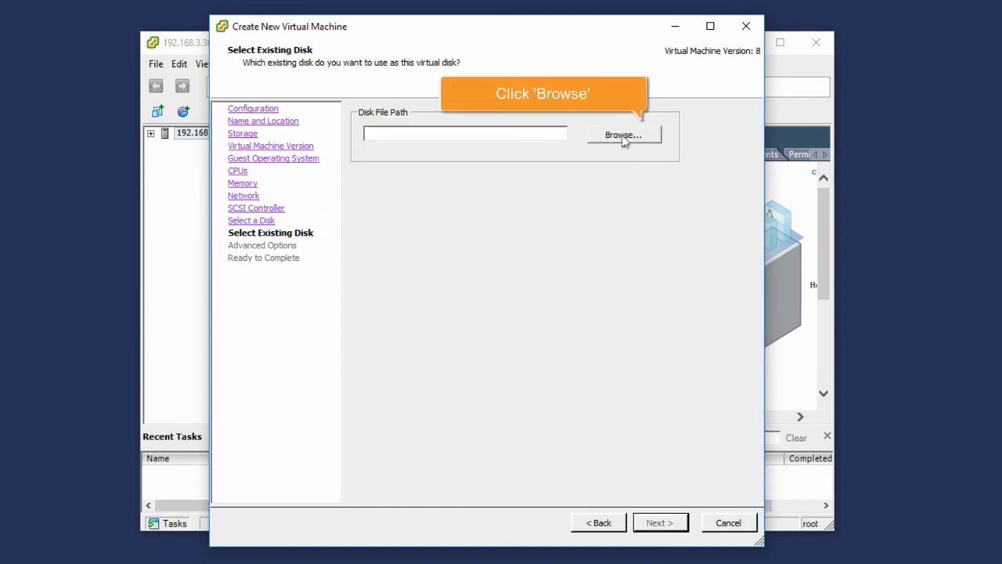
left_click(624, 135)
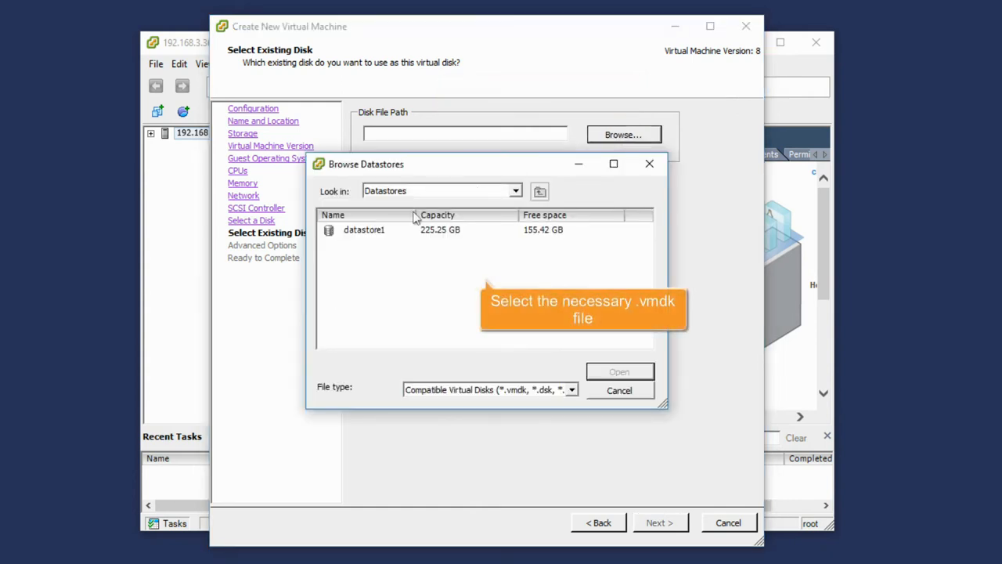
double_click(363, 228)
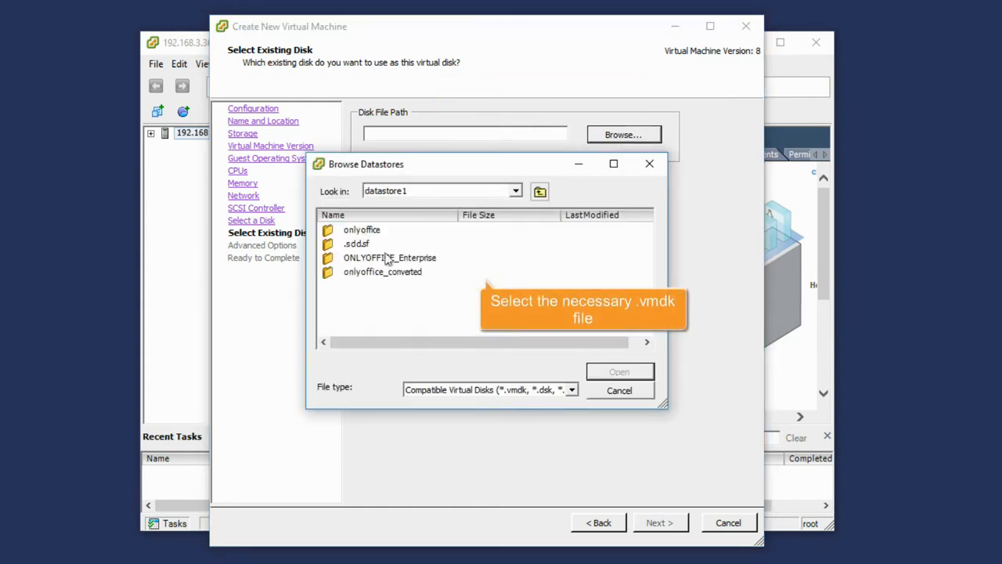
double_click(388, 257)
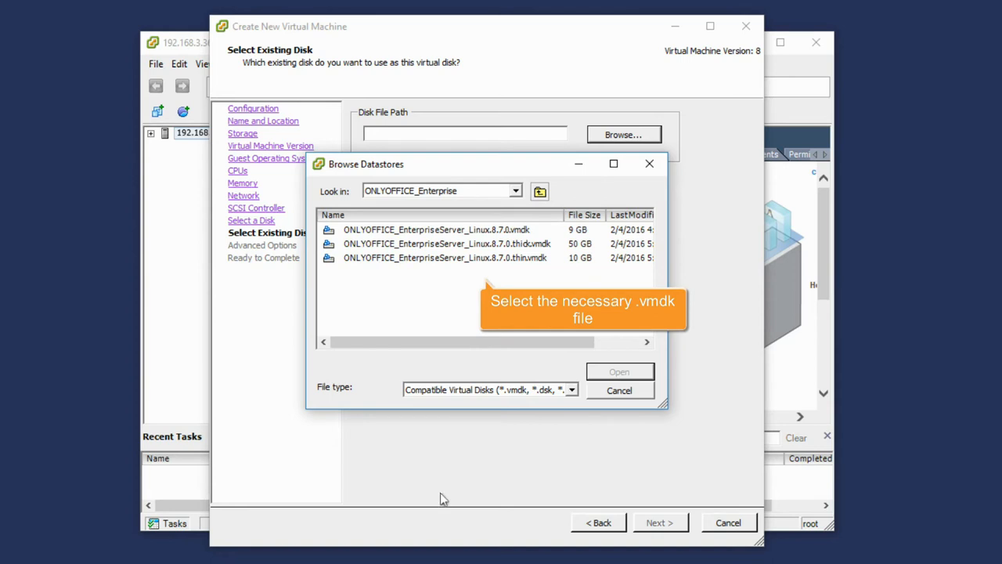
- Attach the thin Enterprise Server .vmdk and continue to advanced disk options
left_click(444, 257)
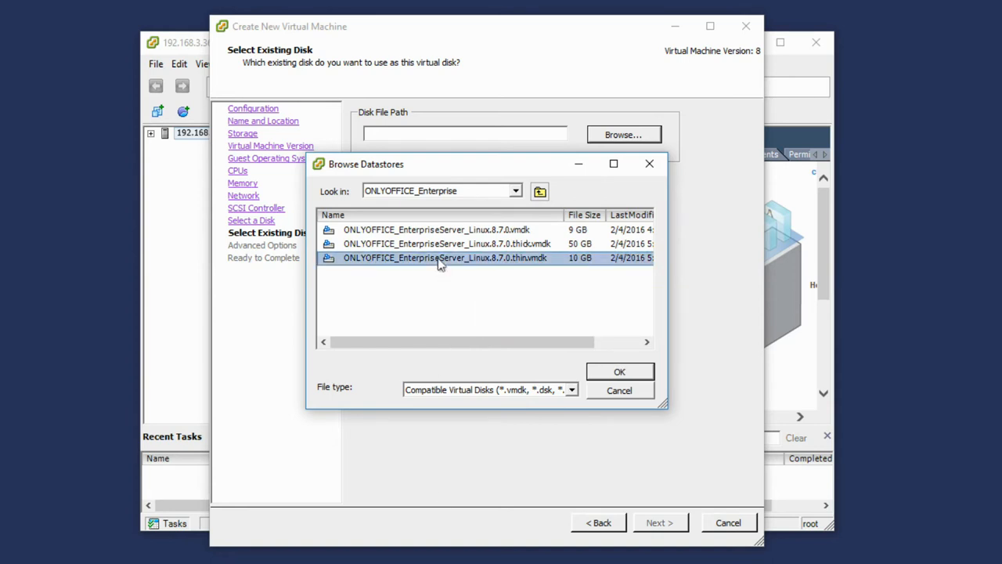
left_click(620, 372)
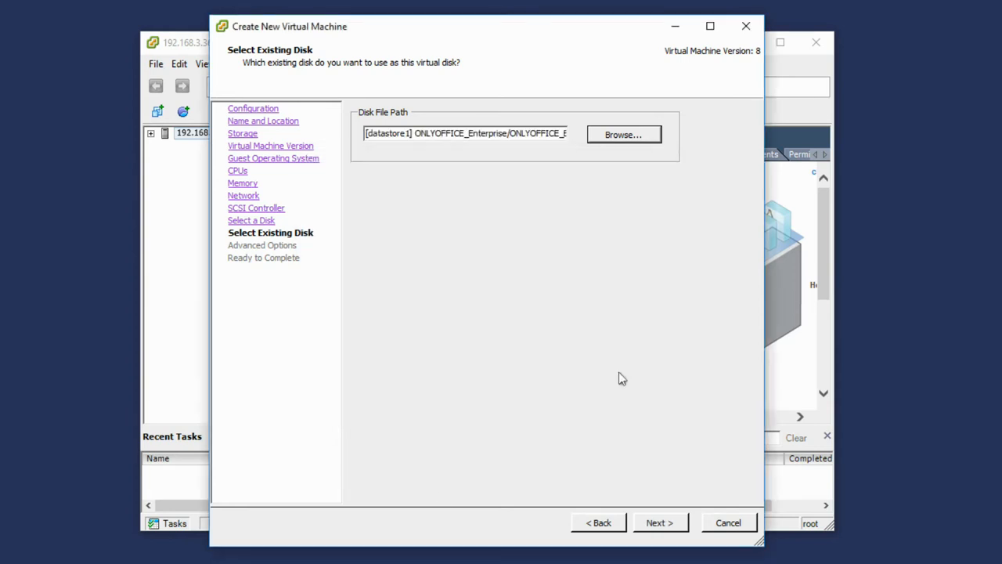
left_click(659, 523)
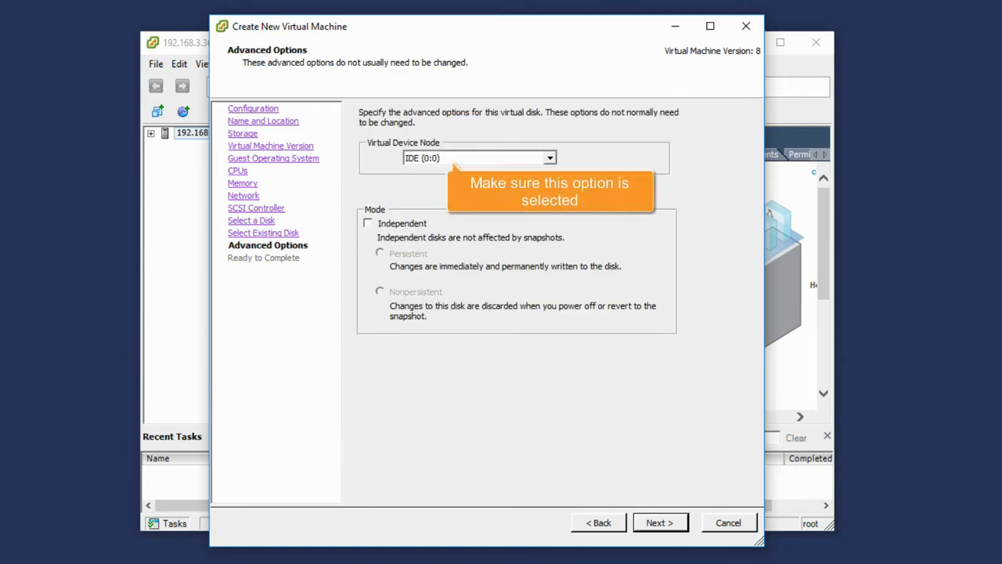
- Keep the IDE (0:0) device node and finish creating the virtual machine
left_click(659, 523)
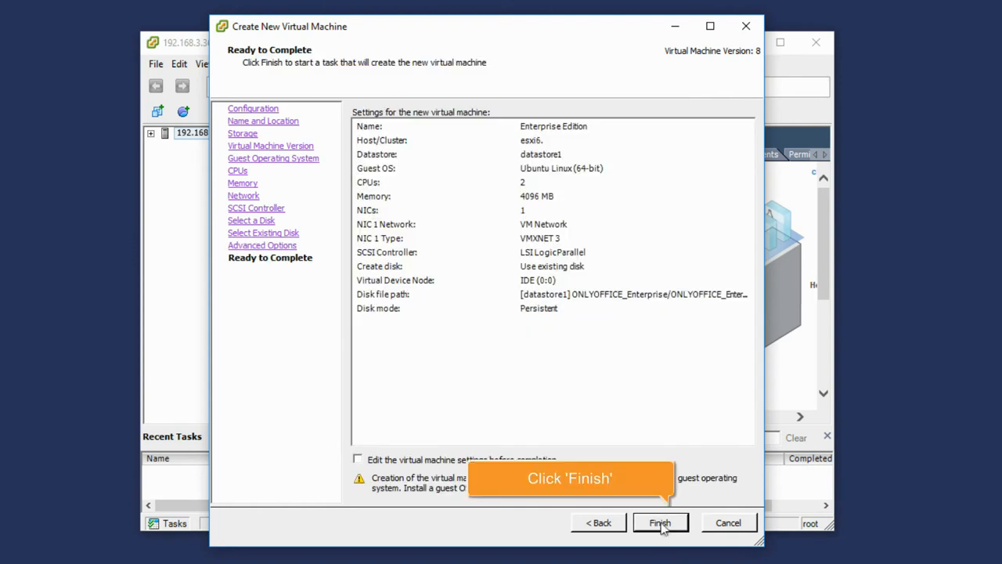
left_click(660, 523)
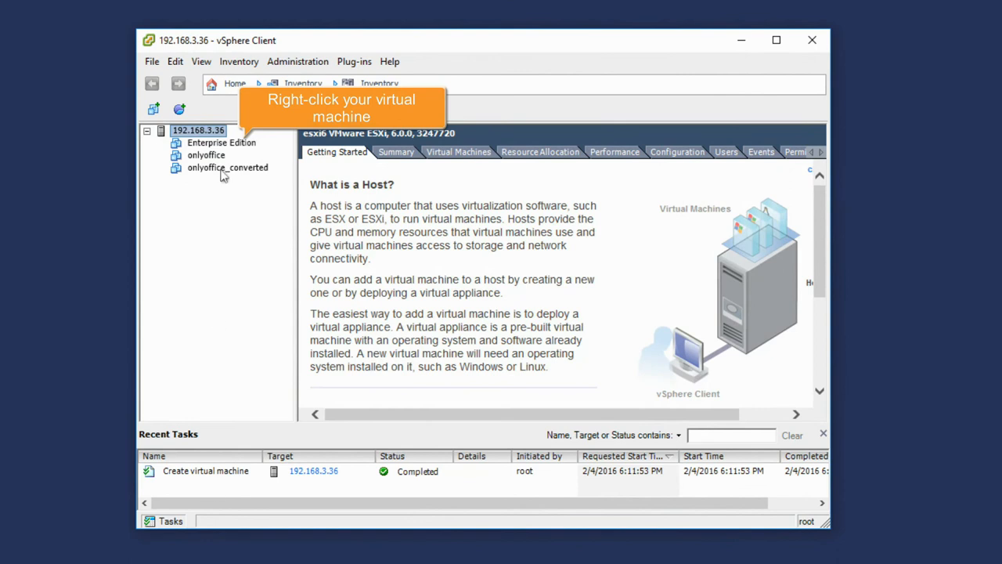
- Open the Enterprise Edition VM's console and power it on to the Ubuntu login prompt
right_click(221, 141)
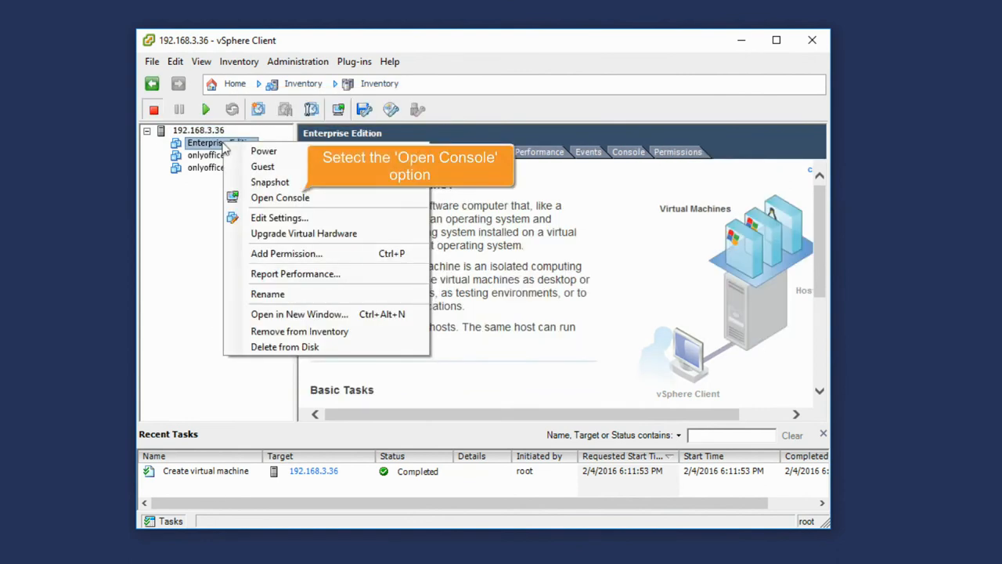
left_click(278, 197)
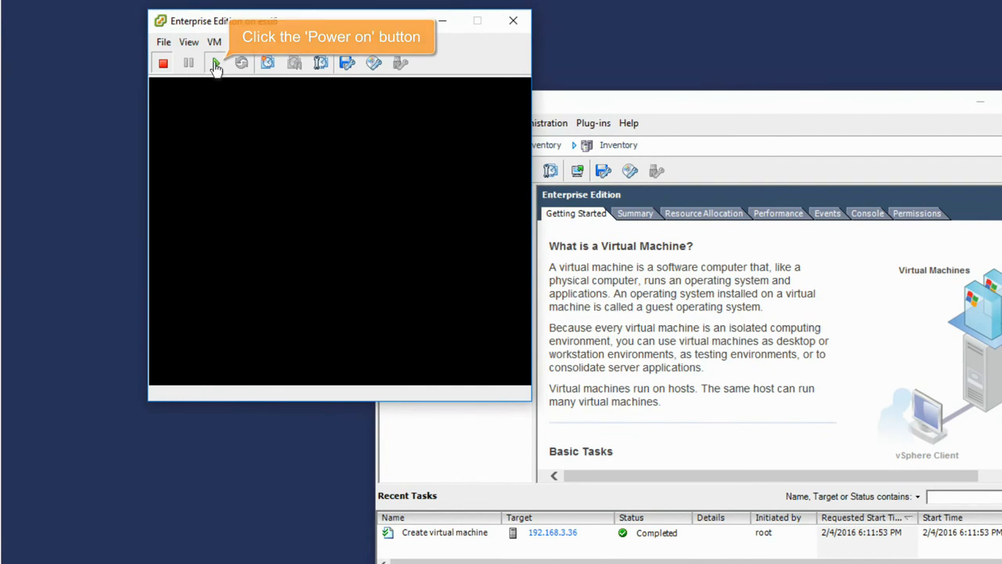
left_click(216, 63)
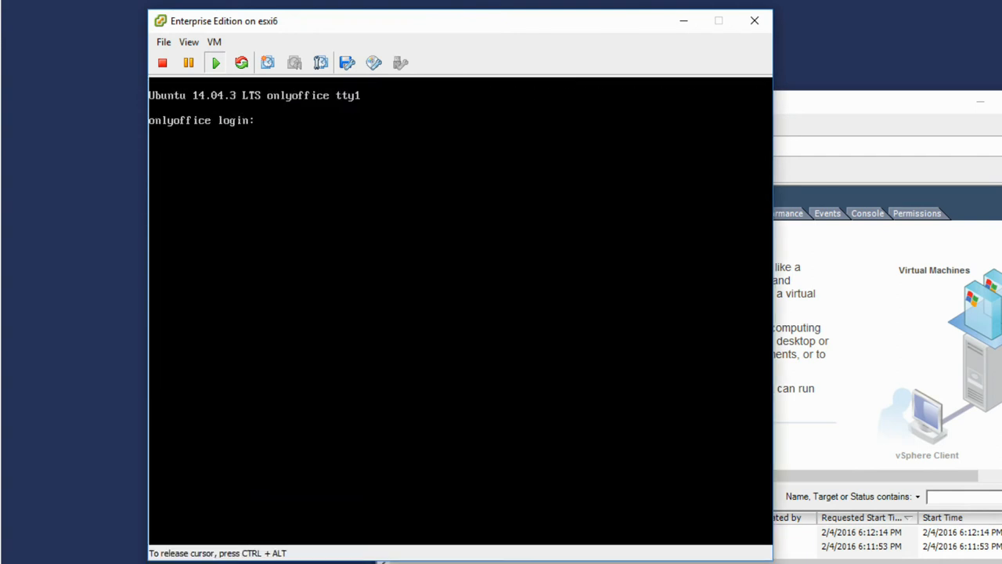
- Log in as onlyoffice with the default password and complete the enforced password change
type("onlyoffice")
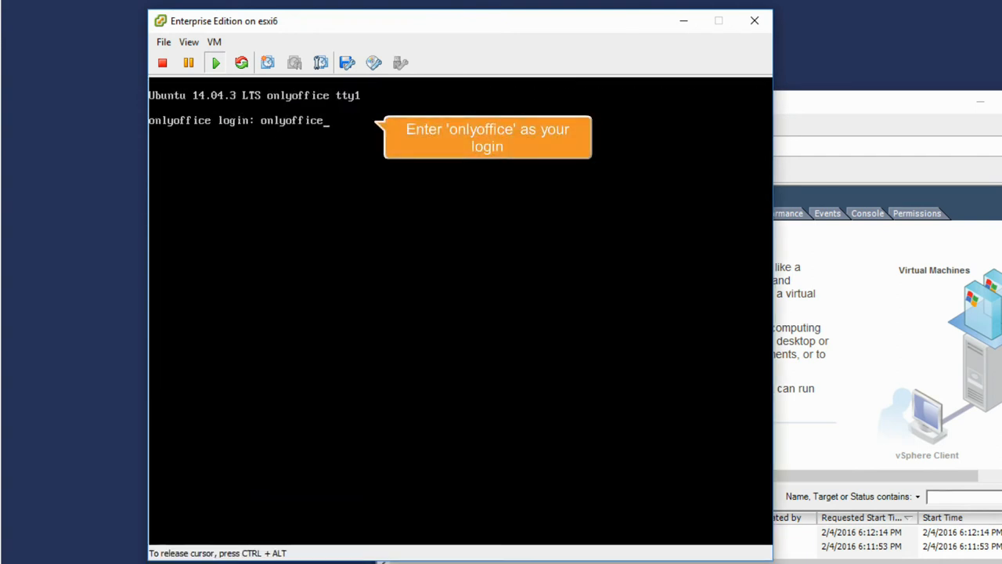
key("Return")
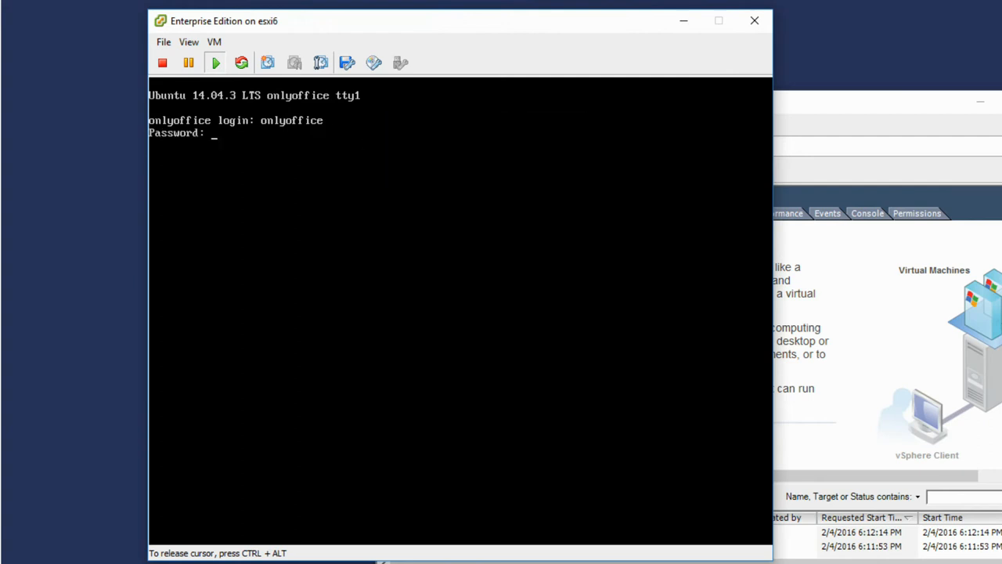
key("Return")
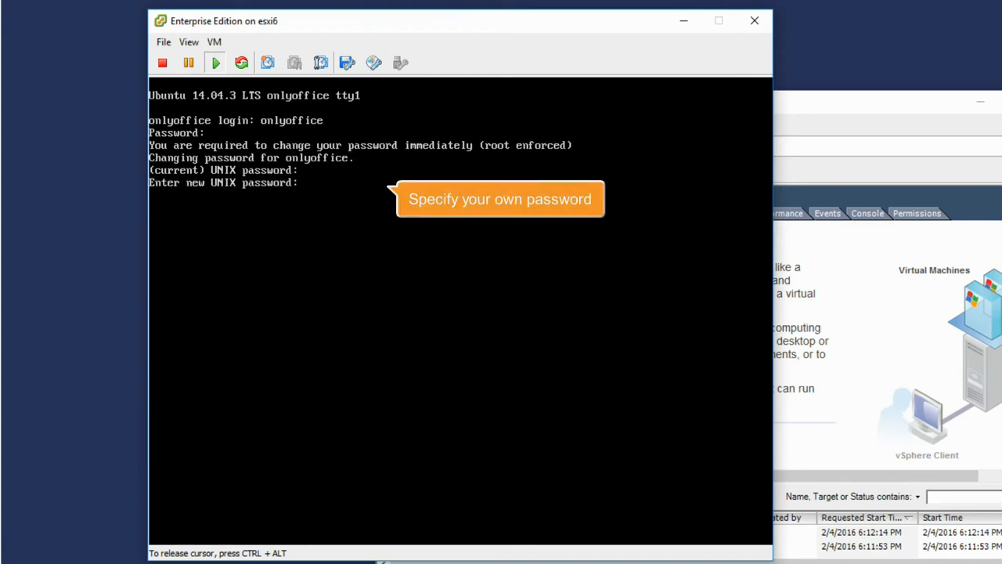
key("Return")
type("sudo nano /etc/network")
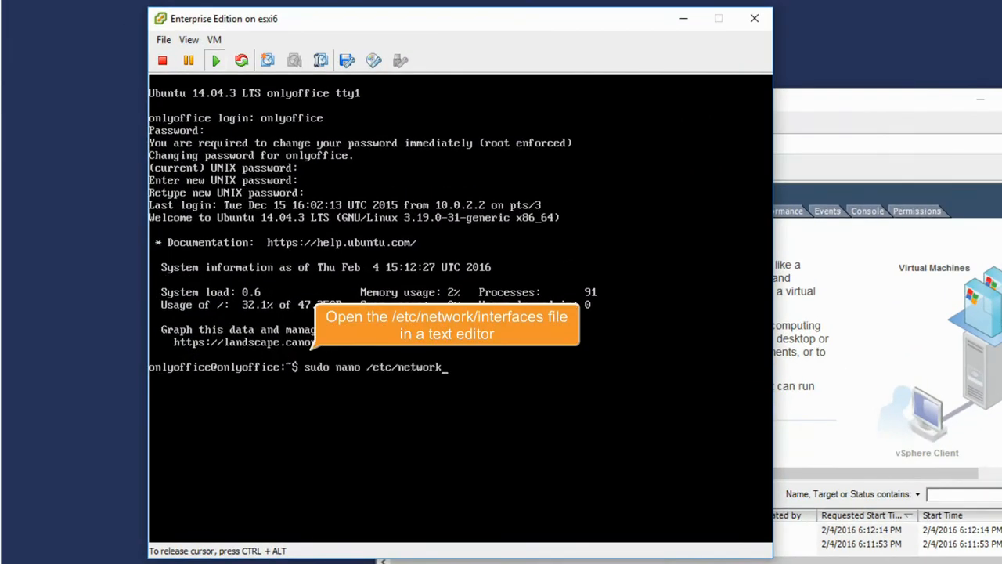
- Make eth0 static with address 192.168.3.202 and dns-nameservers 192.168.3.3, save, and bring up VM restart actions
key("Return")
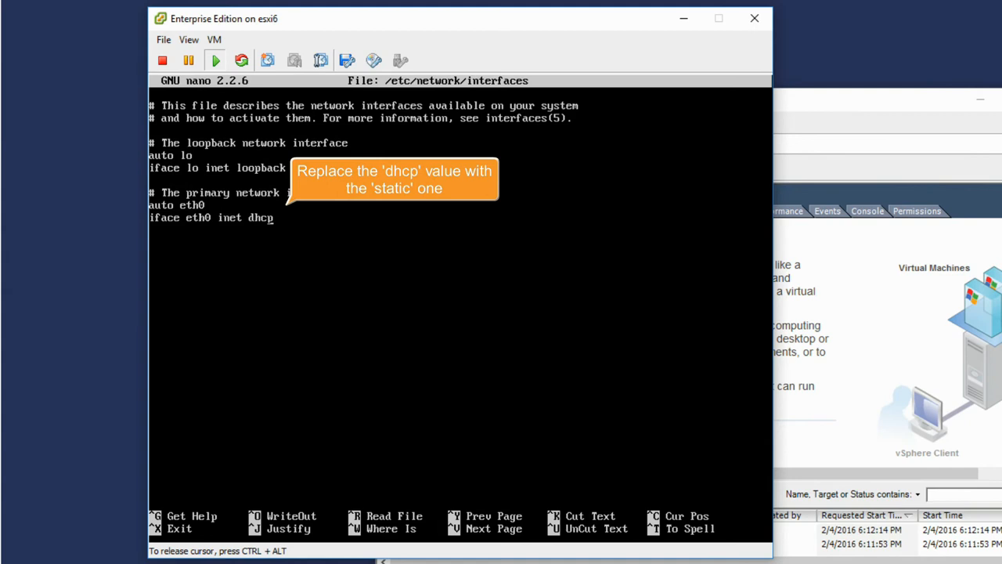
type("static")
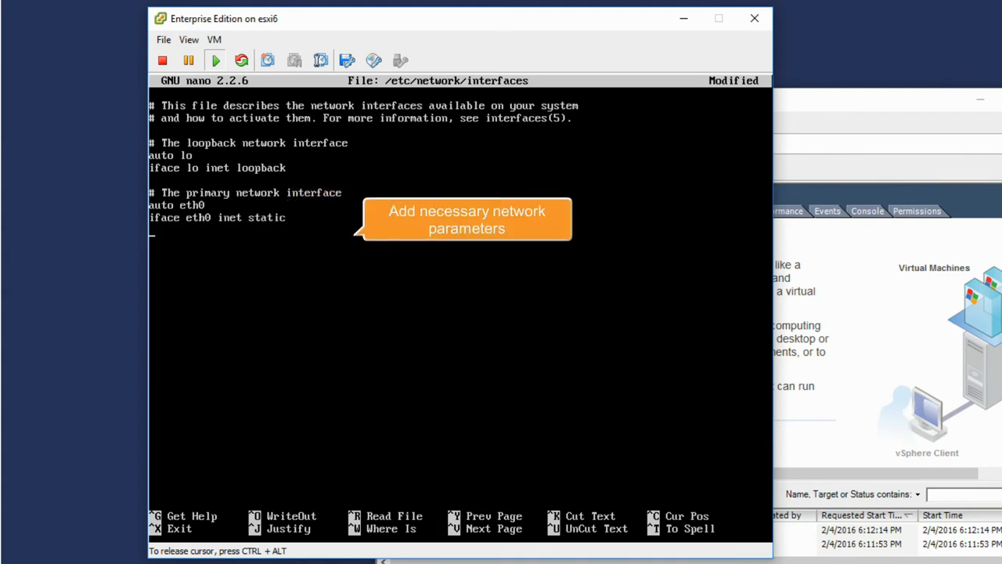
type("address 192.168")
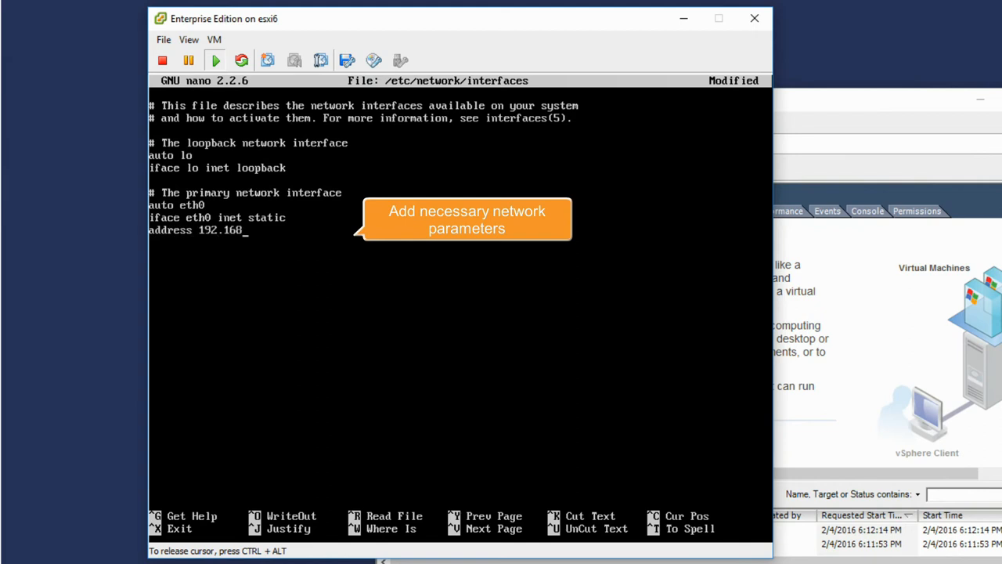
type(".3.202")
type("netmask 255.255.248.0")
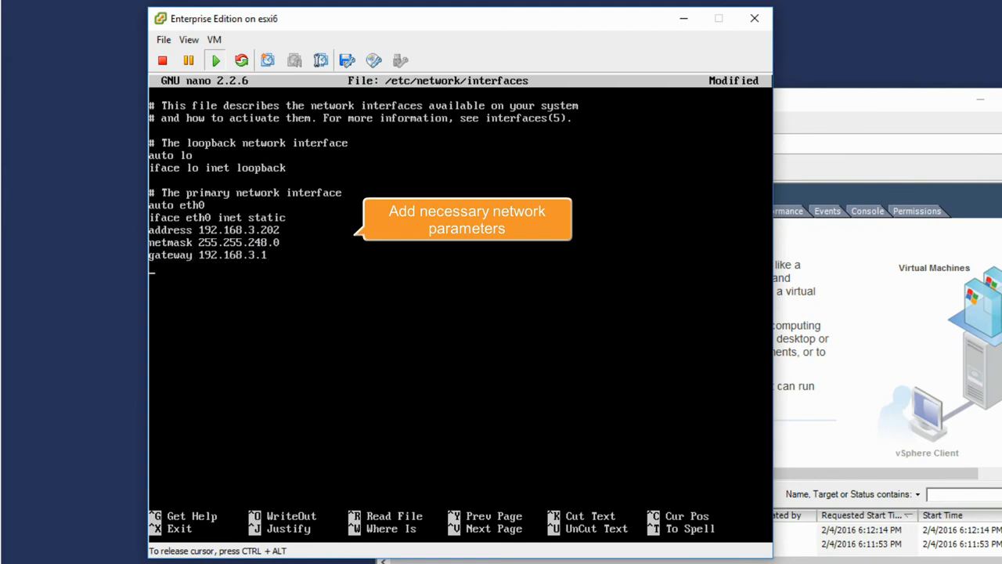
type("dns-nameservers 192.168.3.3")
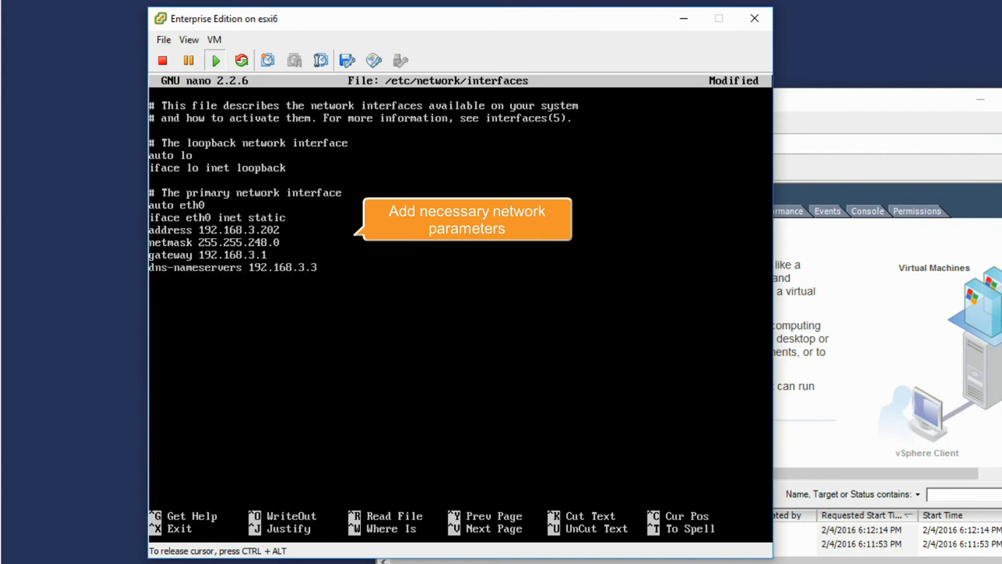
key("ctrl+o")
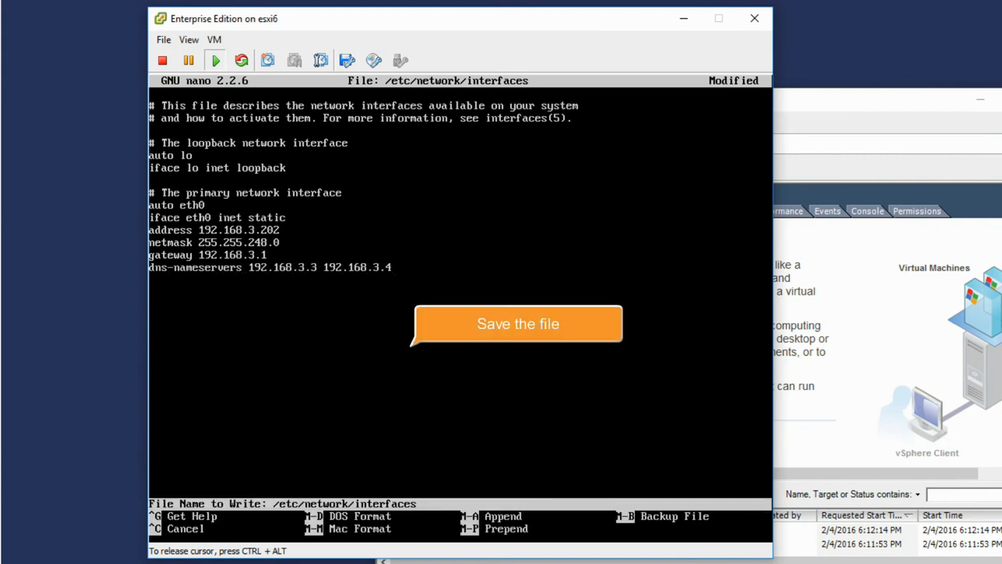
right_click(451, 202)
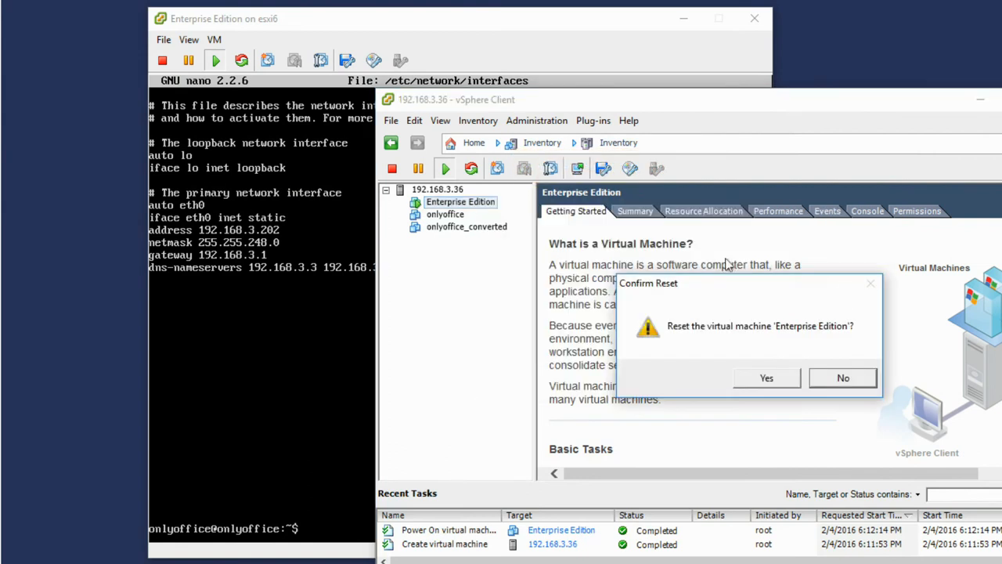
- Confirm resetting the Enterprise Edition VM so the portal comes up at 192.168.3.202
left_click(766, 377)
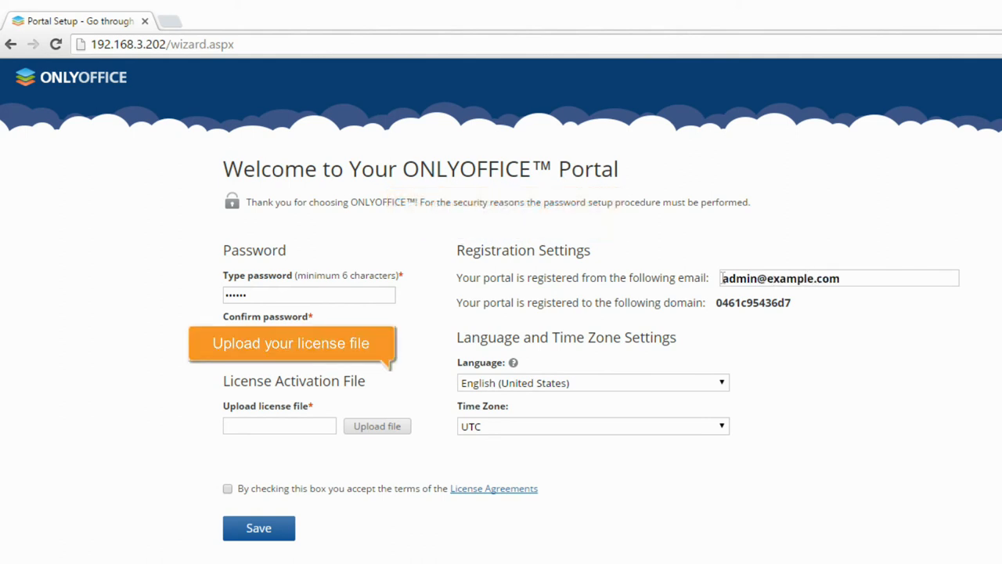
- Upload the .lic license file from Downloads, accept the License Agreement, and save the portal setup
left_click(376, 426)
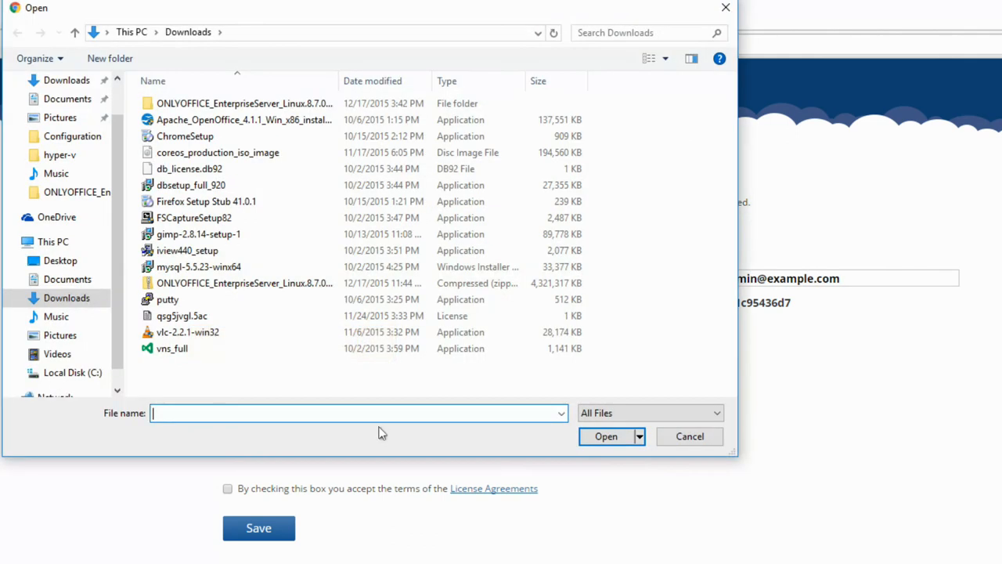
left_click(181, 317)
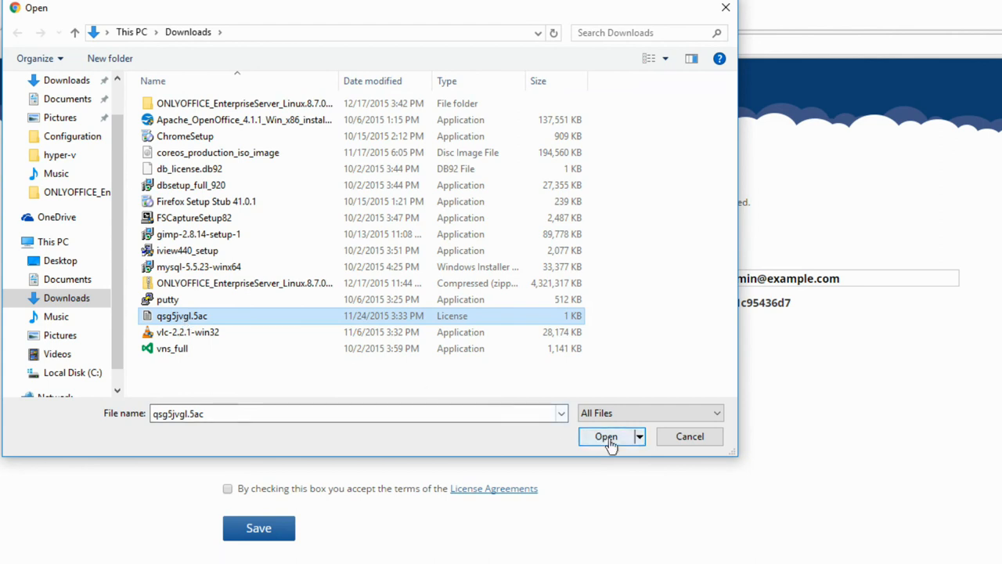
left_click(606, 436)
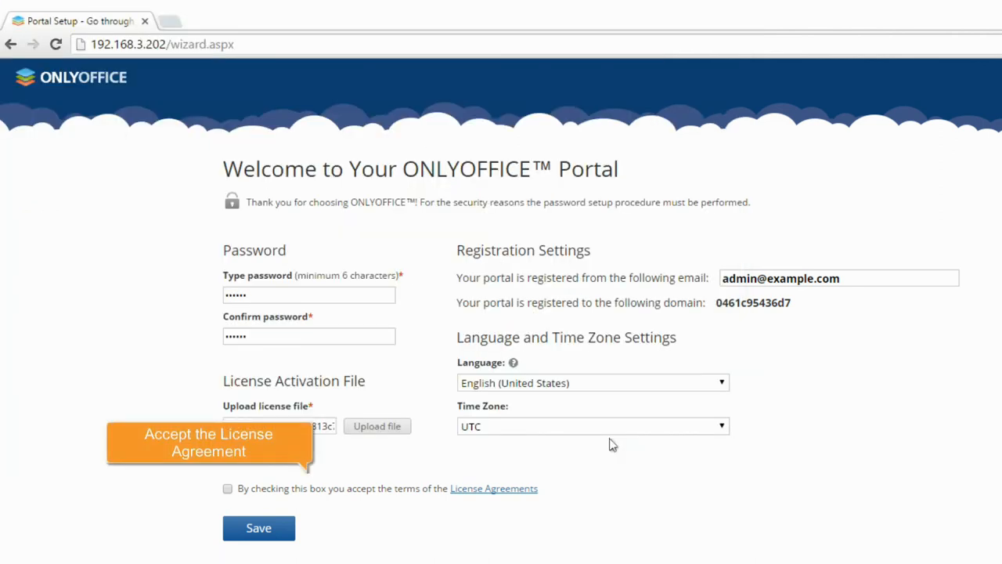
left_click(229, 489)
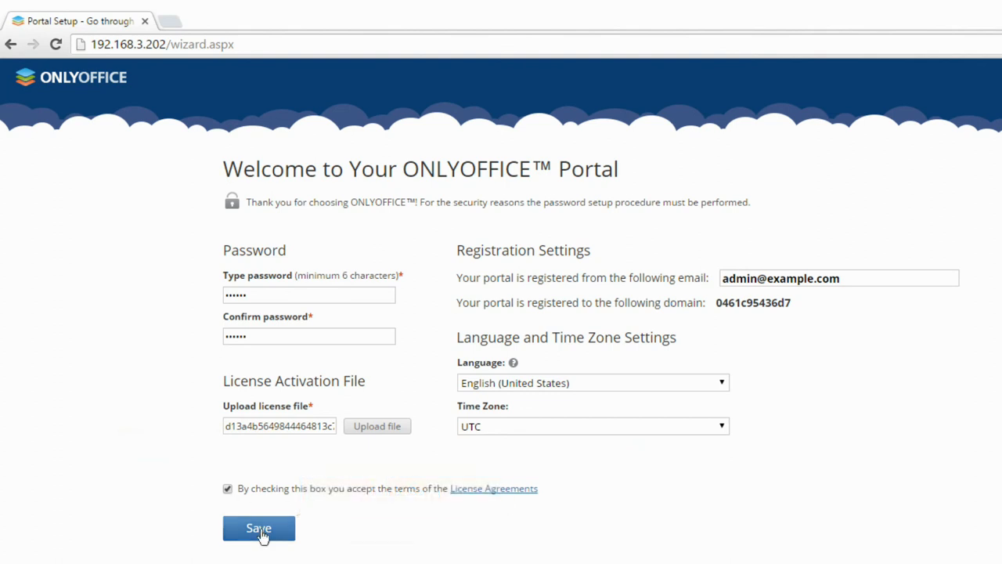
left_click(259, 528)
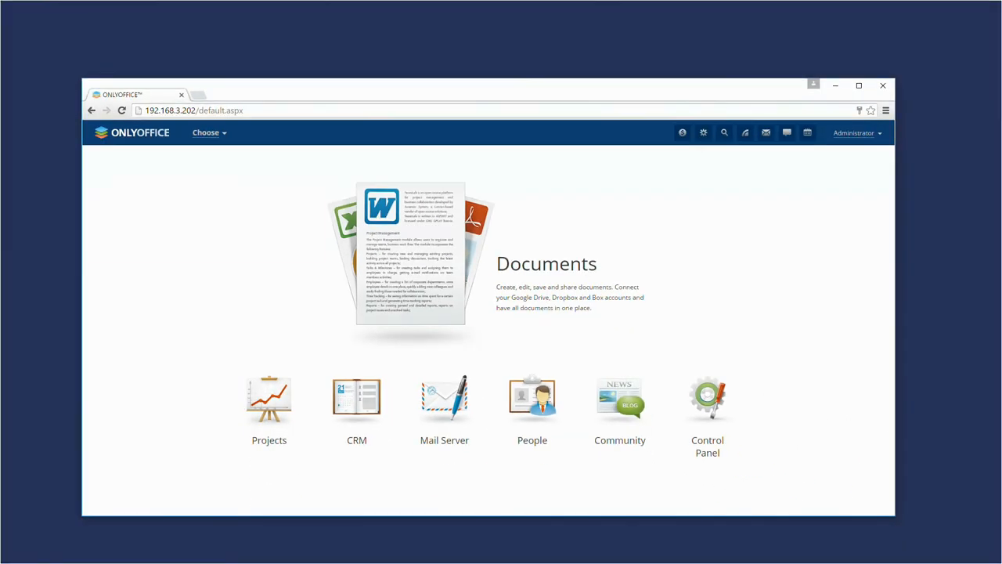